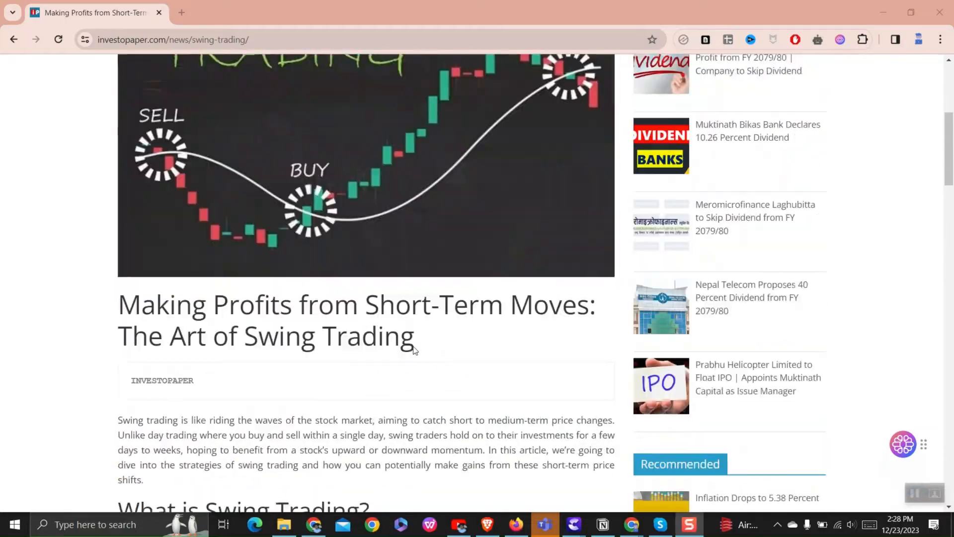
- Launch Developer tools from the Chrome menu's More tools beside the swing trading article
{"action": "scroll", "scroll_direction": "down", "scroll_amount": 3}
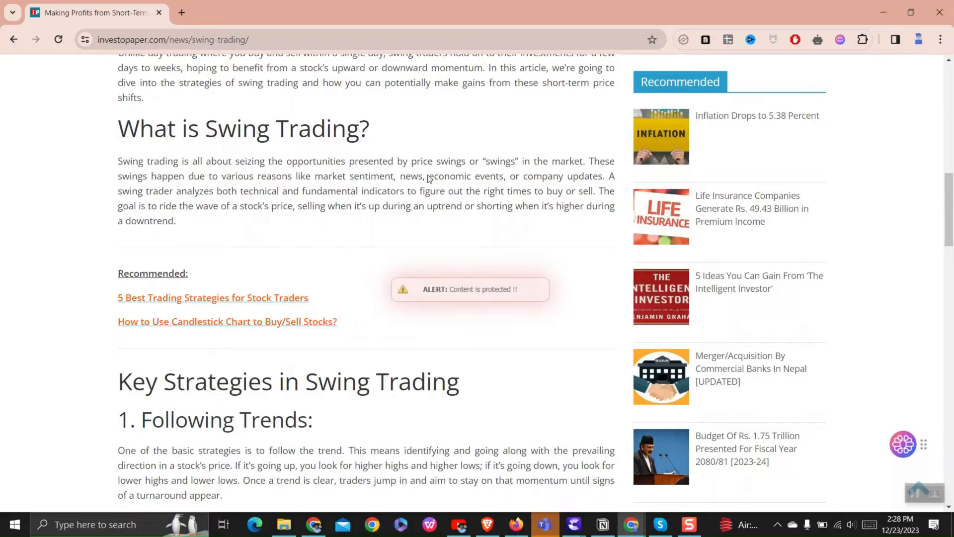
{"action": "mouse_move", "coordinate": [414, 209]}
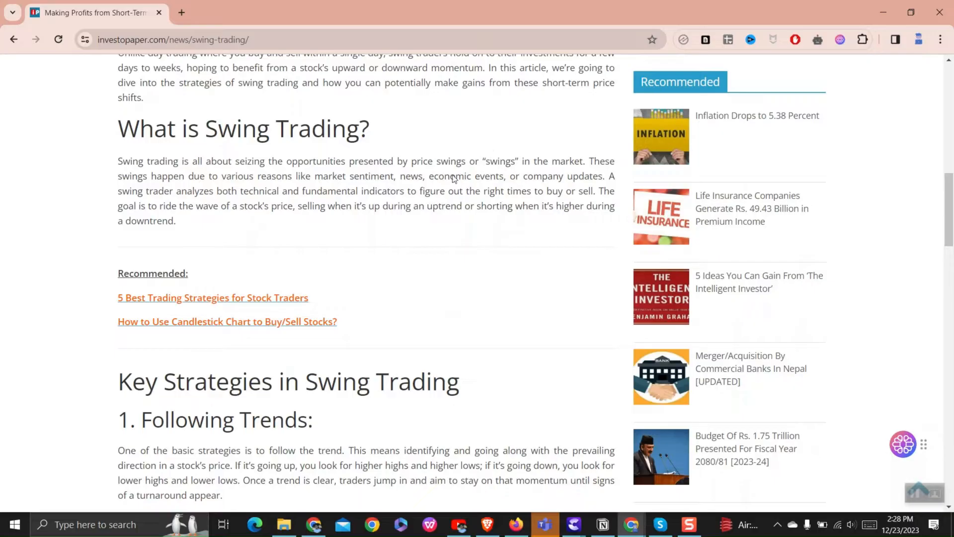
{"action": "mouse_move", "coordinate": [452, 162]}
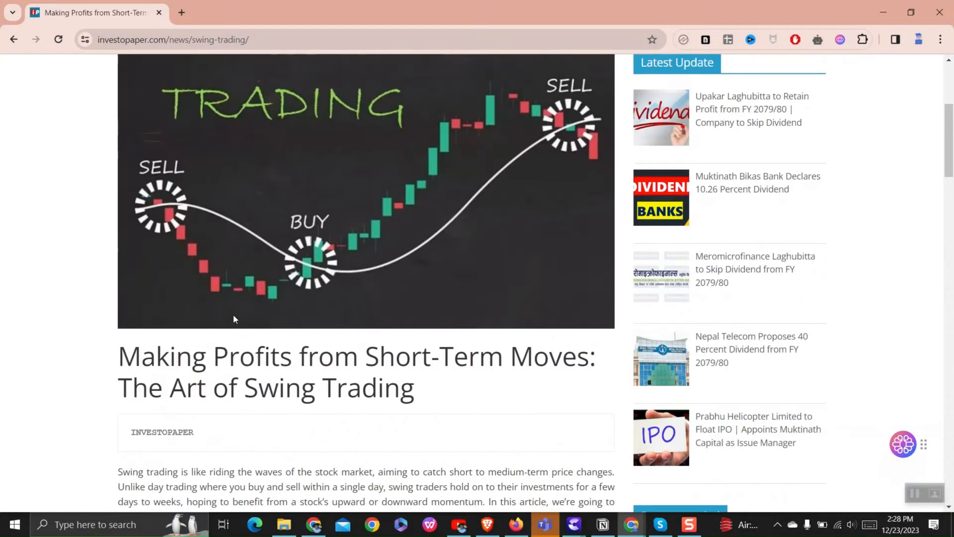
{"action": "scroll", "scroll_direction": "down", "scroll_amount": 3}
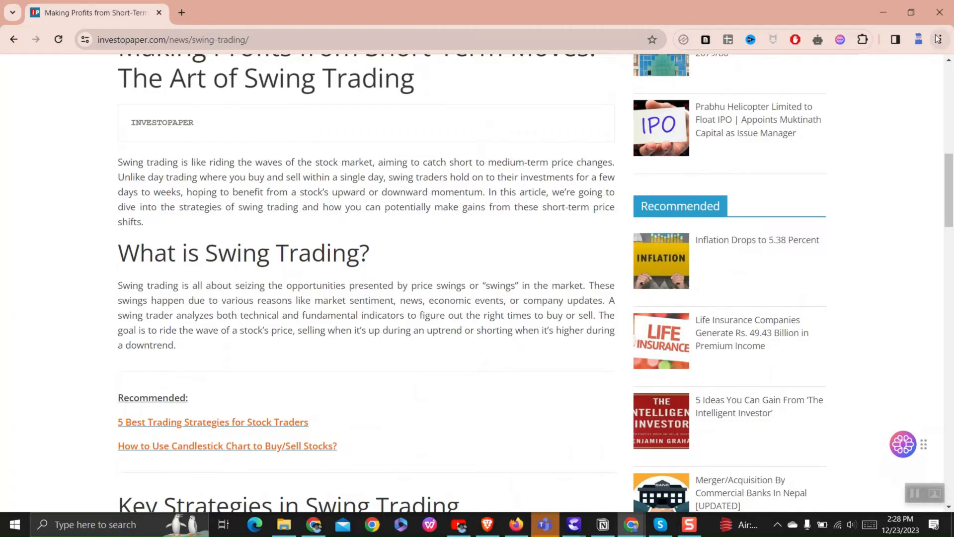
{"action": "left_click", "coordinate": [942, 40]}
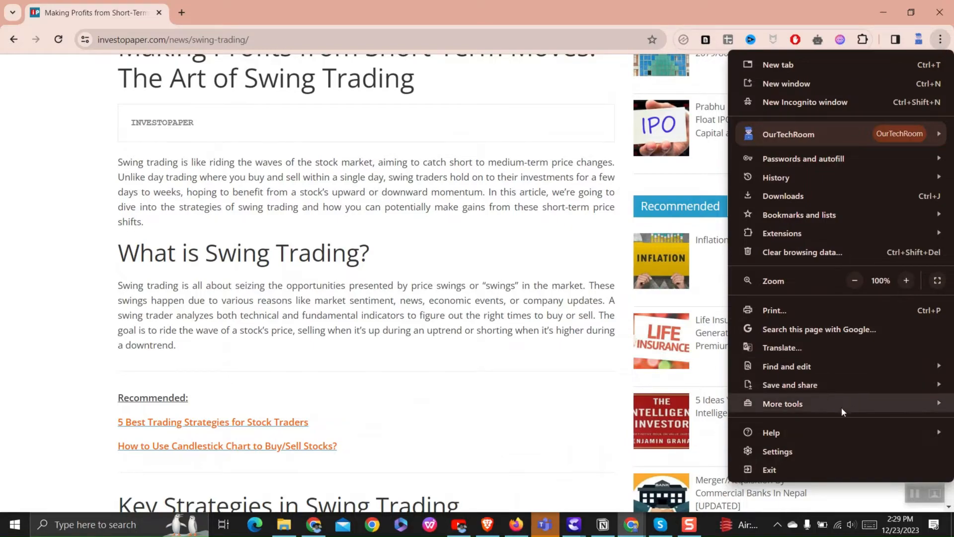
{"action": "left_click", "coordinate": [782, 403]}
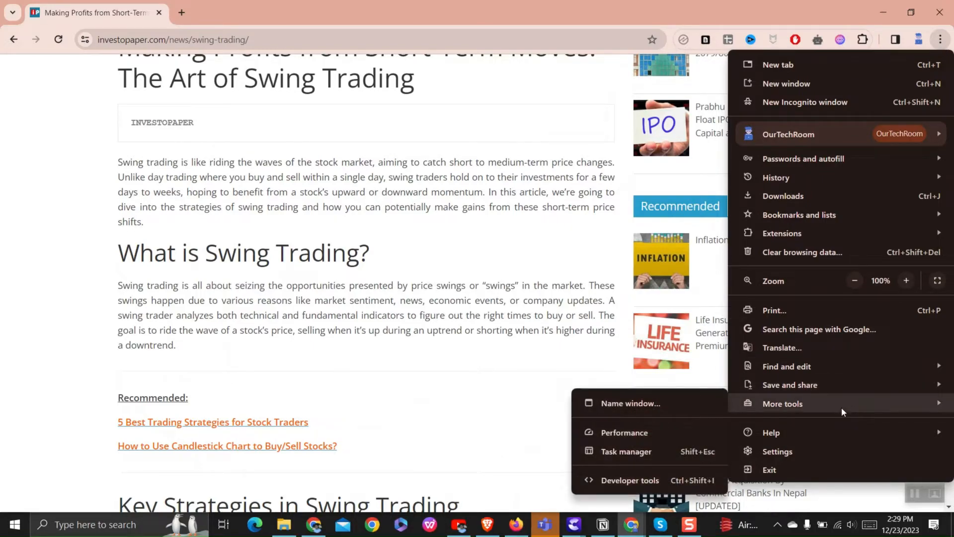
{"action": "mouse_move", "coordinate": [630, 480]}
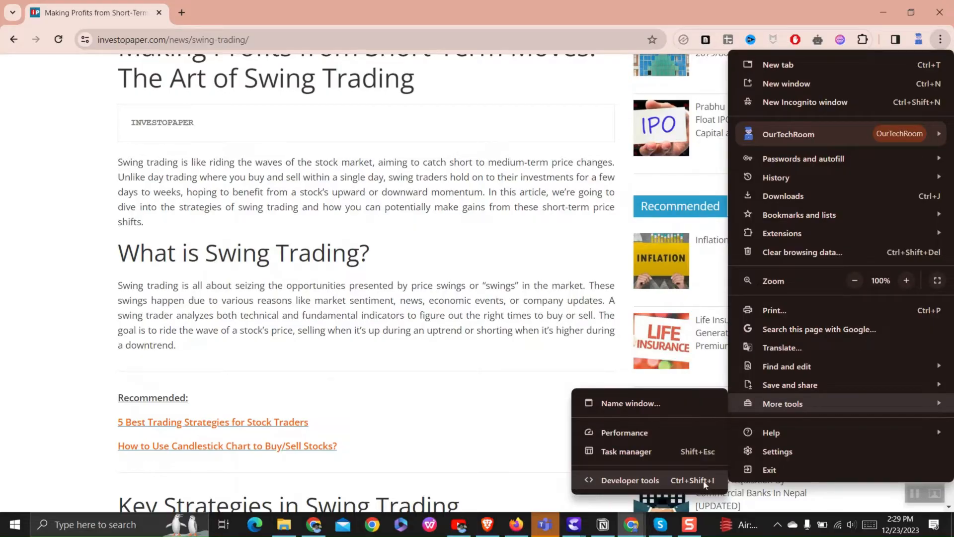
{"action": "left_click", "coordinate": [365, 244]}
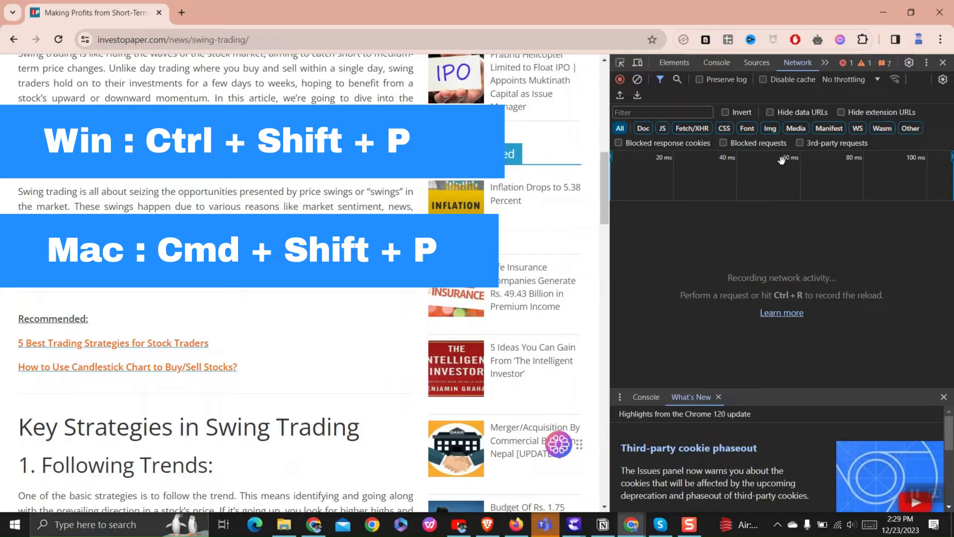
- Run the DevTools command search (Ctrl+Shift+P) and start entering 'disable JavaScript'
{"action": "key", "text": "ctrl+shift+p"}
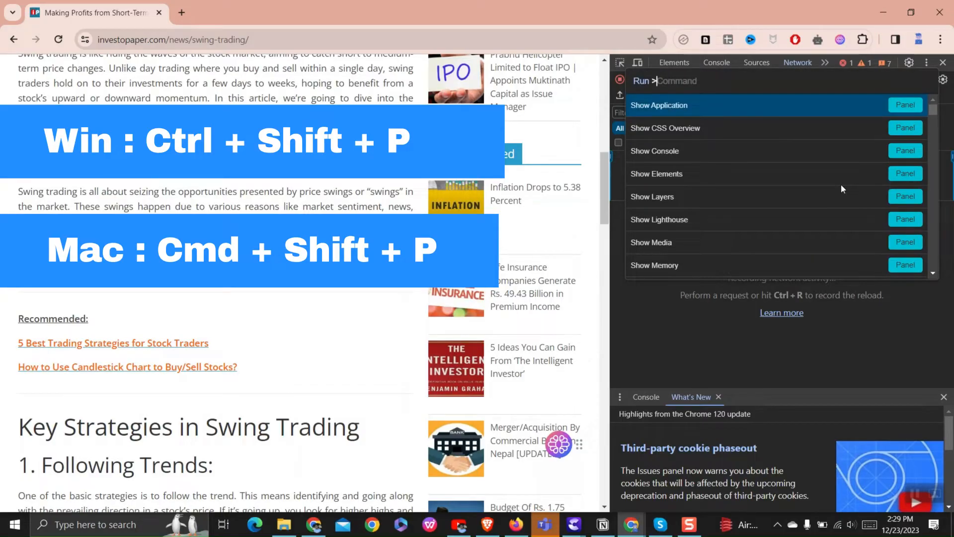
{"action": "type", "text": "dis"}
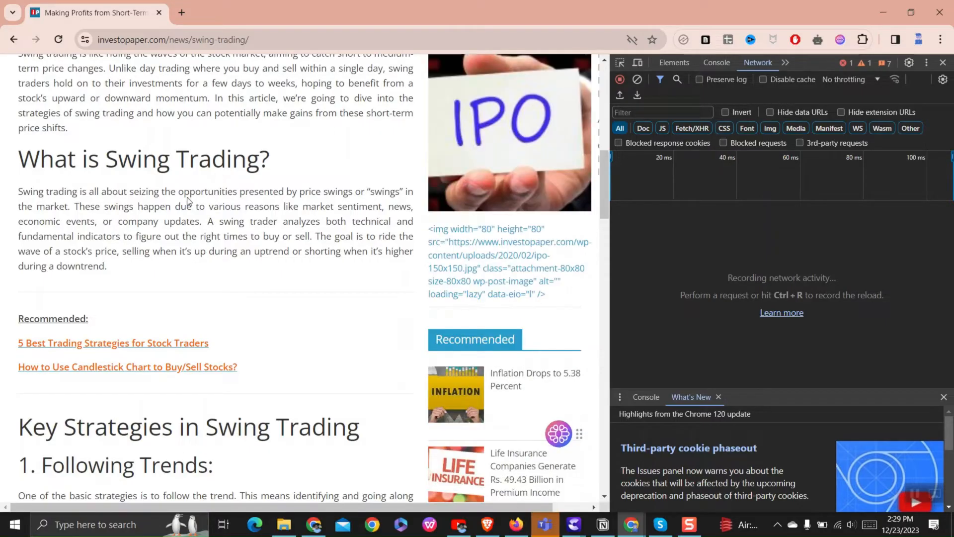
- Select the whole What is Swing Trading? paragraph and copy it via the context menu
{"action": "left_click_drag", "start_coordinate": [163, 190], "coordinate": [325, 250]}
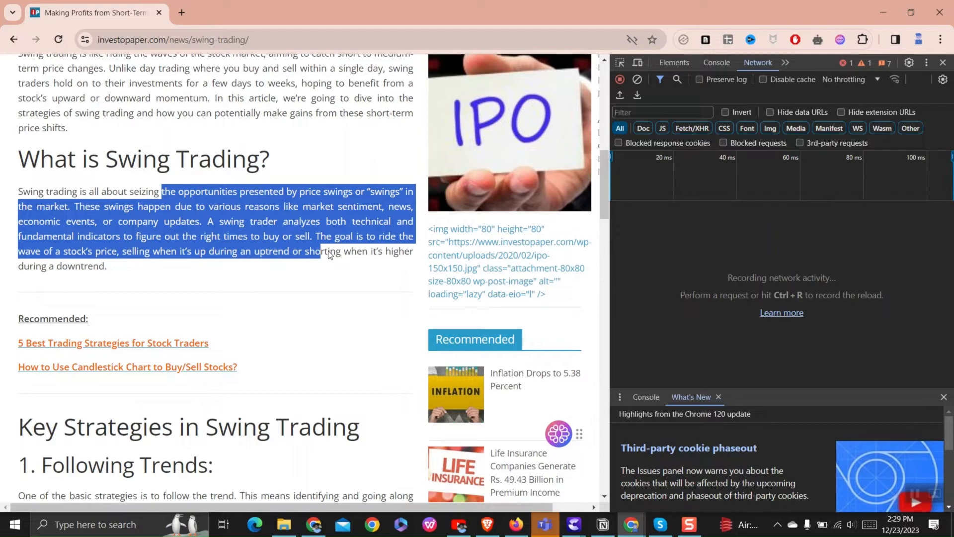
{"action": "left_click_drag", "start_coordinate": [324, 251], "coordinate": [119, 266]}
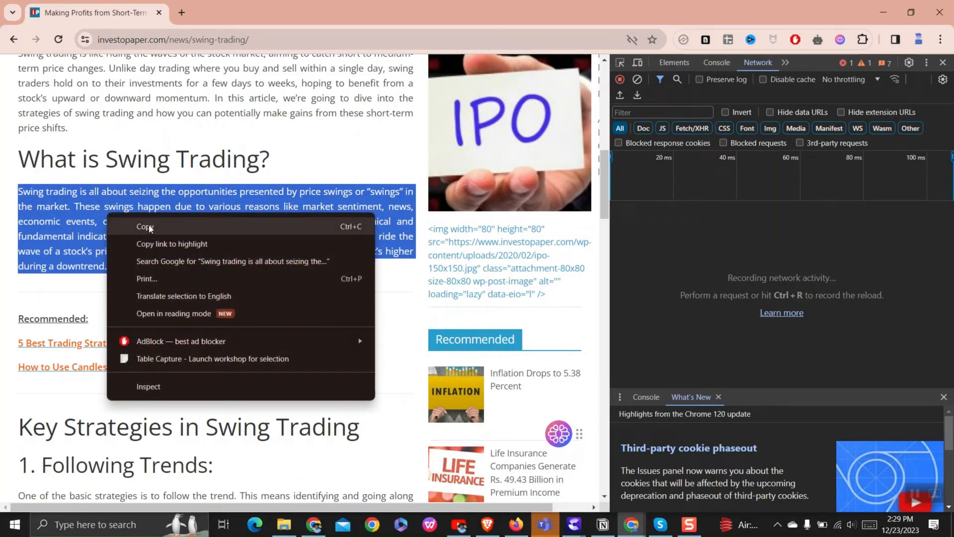
{"action": "left_click", "coordinate": [143, 228]}
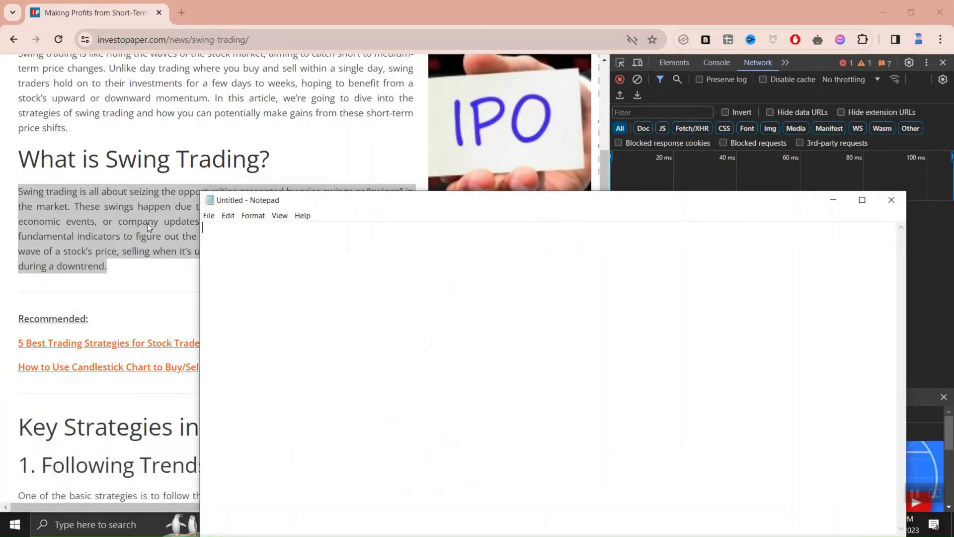
- Put the 'ride the wave of a stock's price' sentence into Notepad, then close it with Don't Save
{"action": "type", "text": "1. The goal is to ride the wave of a stock's price, selling when it's up during an uptrend or shorting when it's higher during a downtrend."}
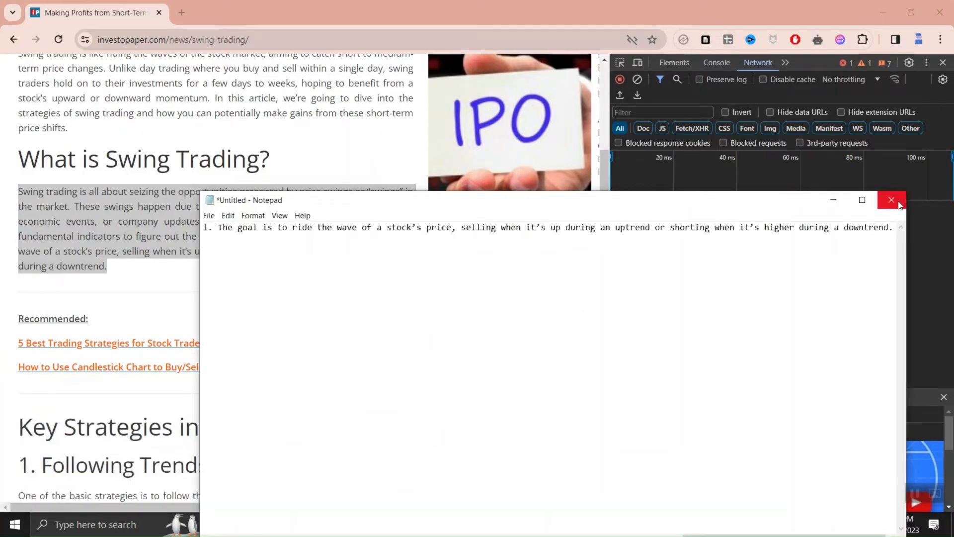
{"action": "left_click", "coordinate": [892, 200]}
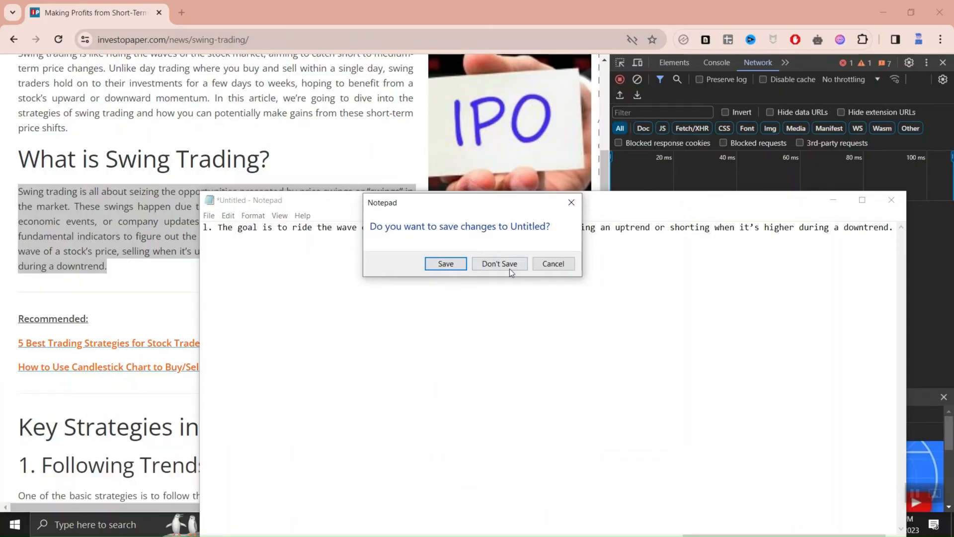
{"action": "left_click", "coordinate": [498, 264]}
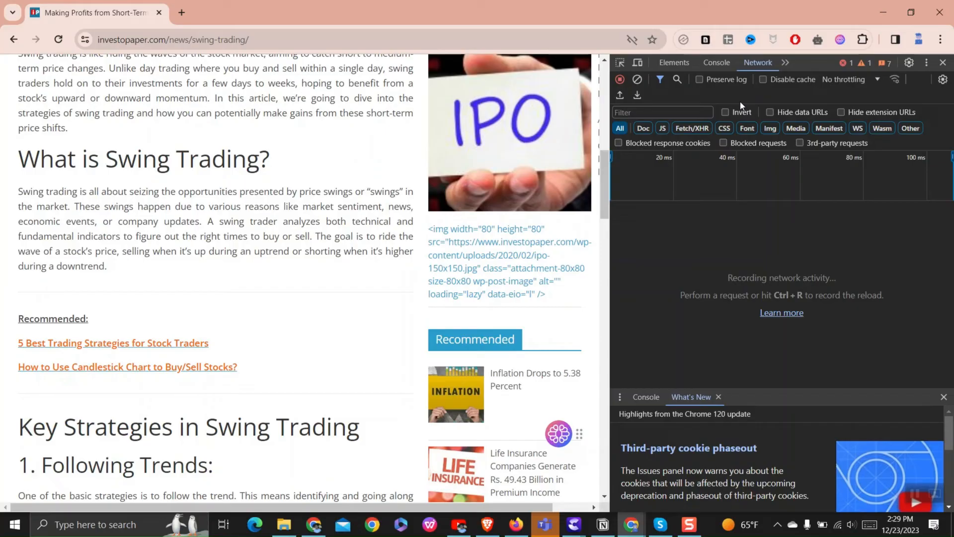
- Search the DevTools command palette for 'javascript' so Enable JavaScript is listed
{"action": "key", "text": "Ctrl+Shift+P"}
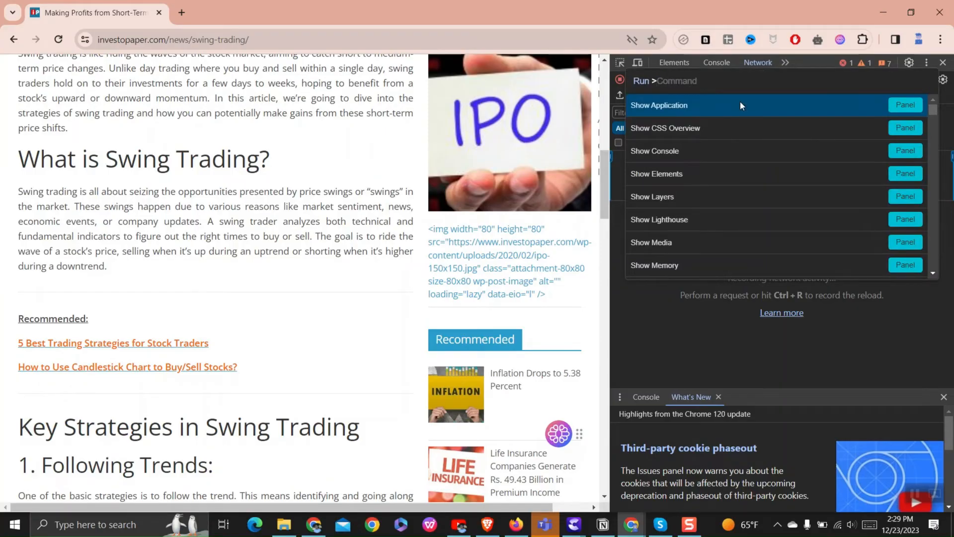
{"action": "type", "text": "disable ja"}
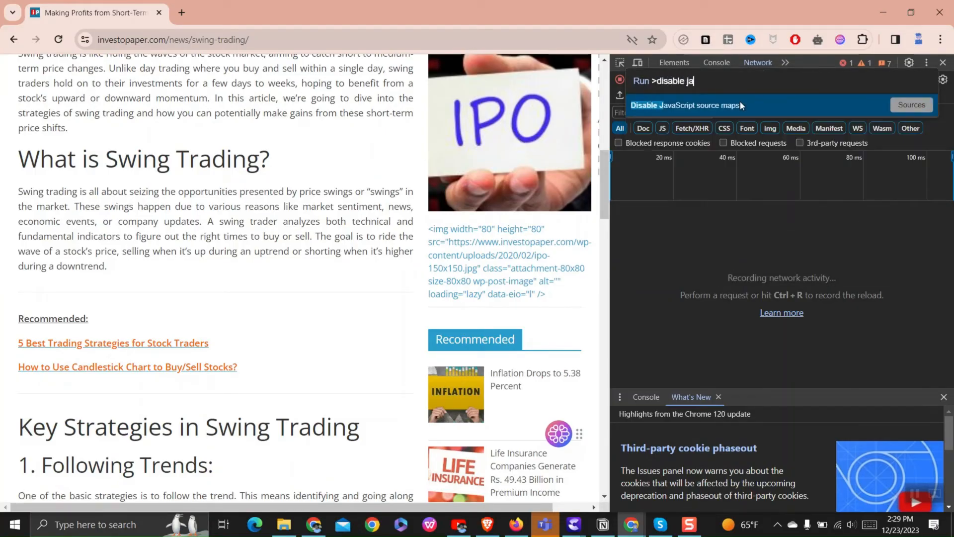
{"action": "key", "text": "Backspace"}
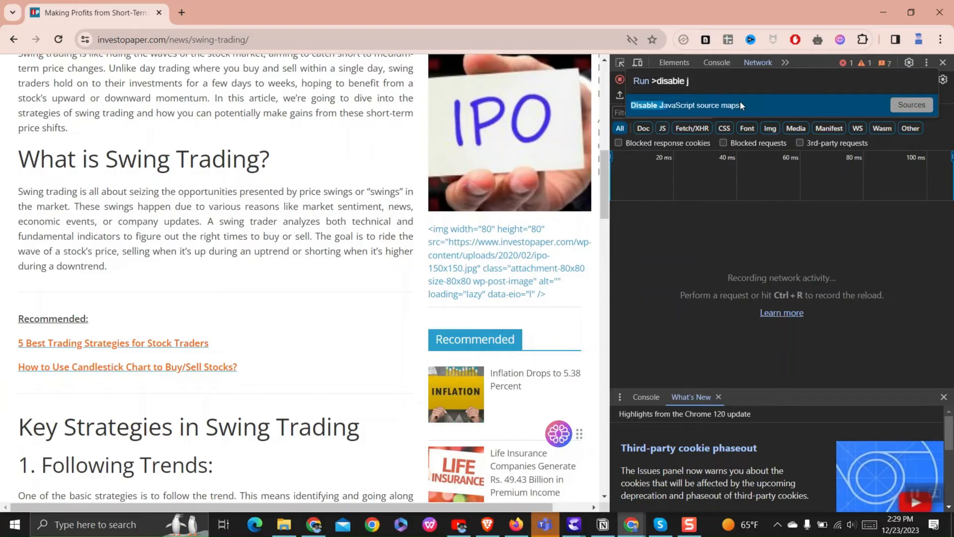
{"action": "type", "text": "show"}
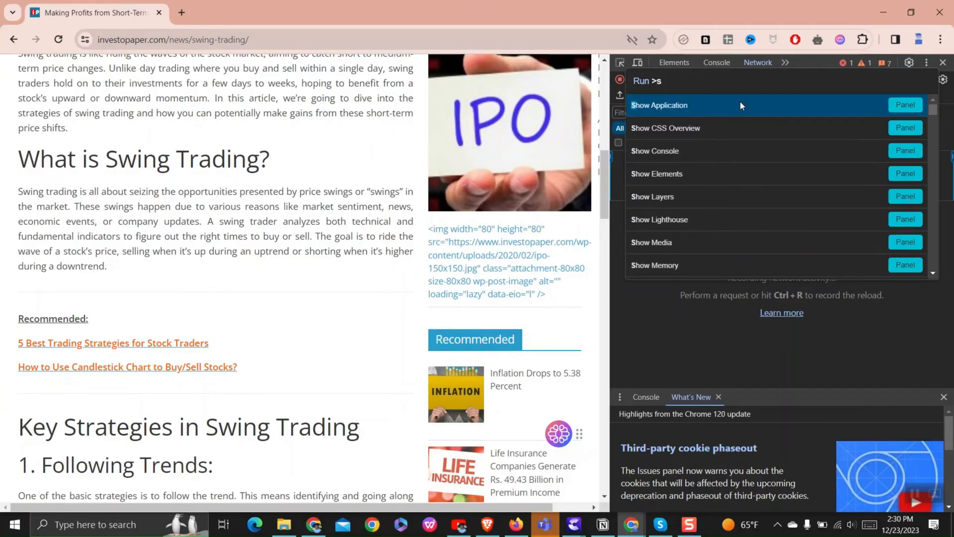
{"action": "type", "text": "jav"}
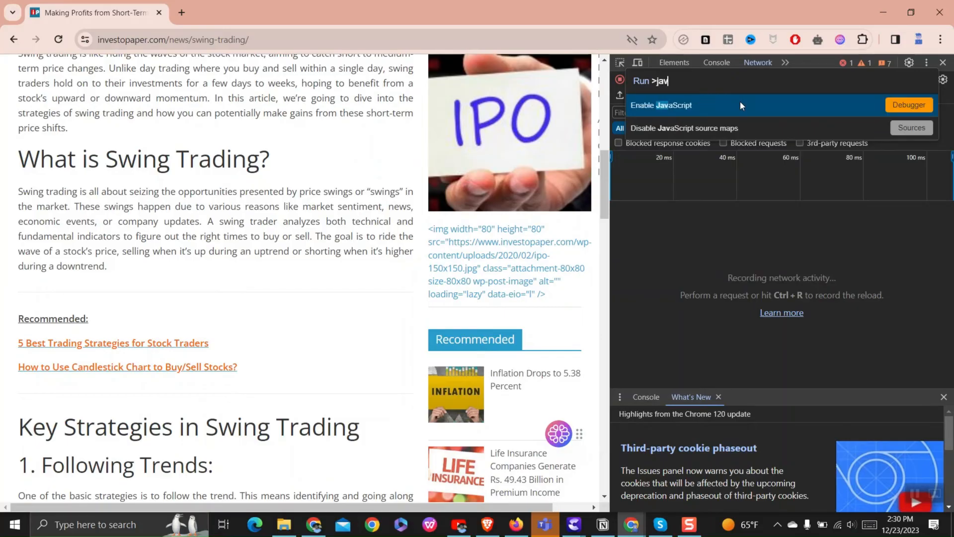
{"action": "type", "text": "s"}
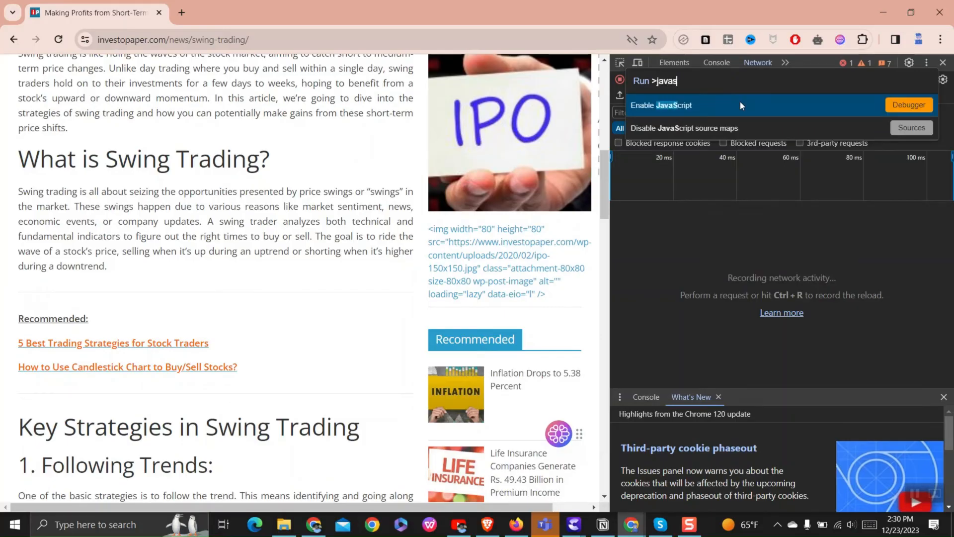
{"action": "type", "text": "cript"}
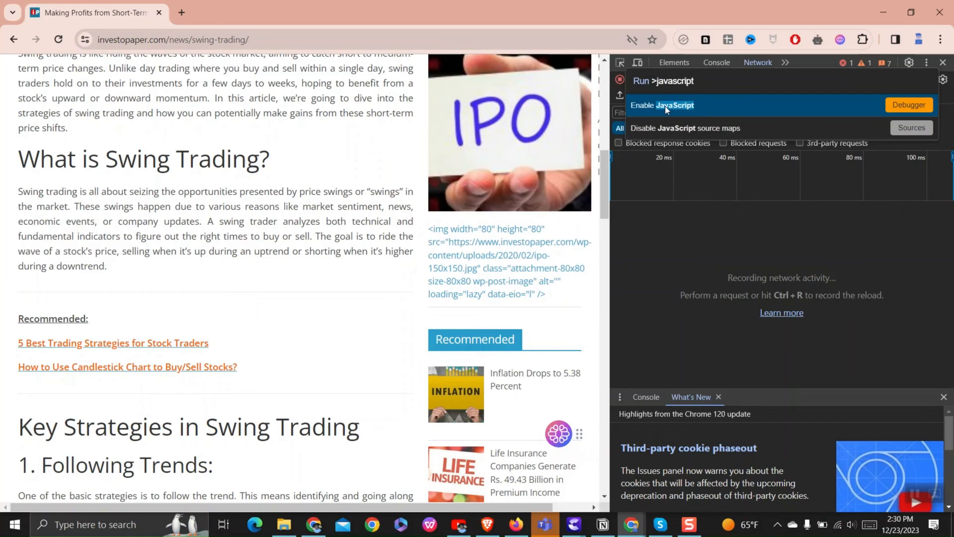